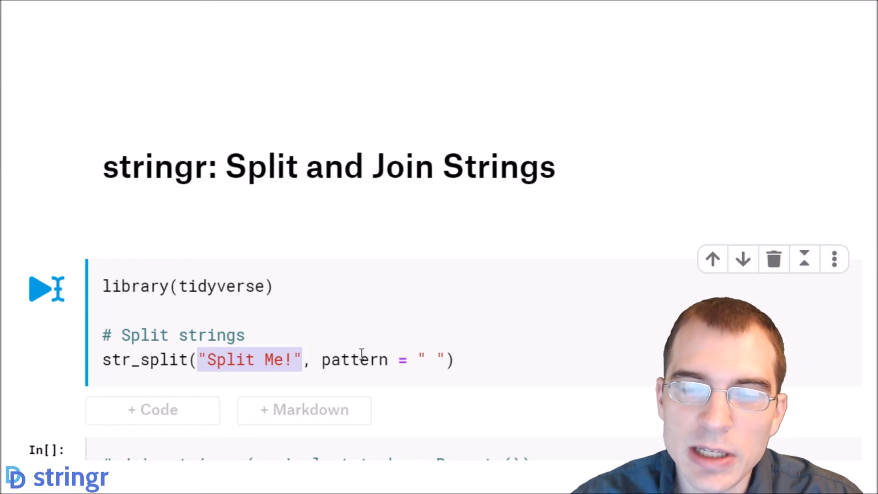
mouse_move(547, 377)
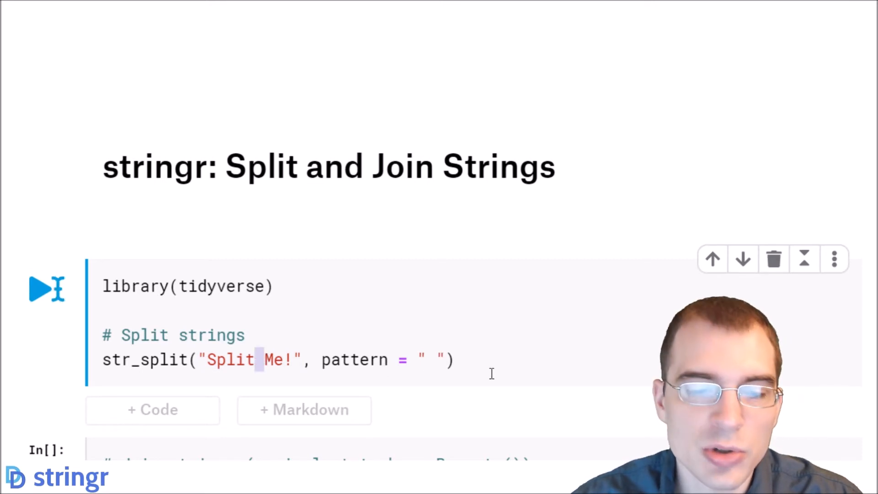
Step: Run the str_split cell splitting "Split Me!" on a space
click(47, 288)
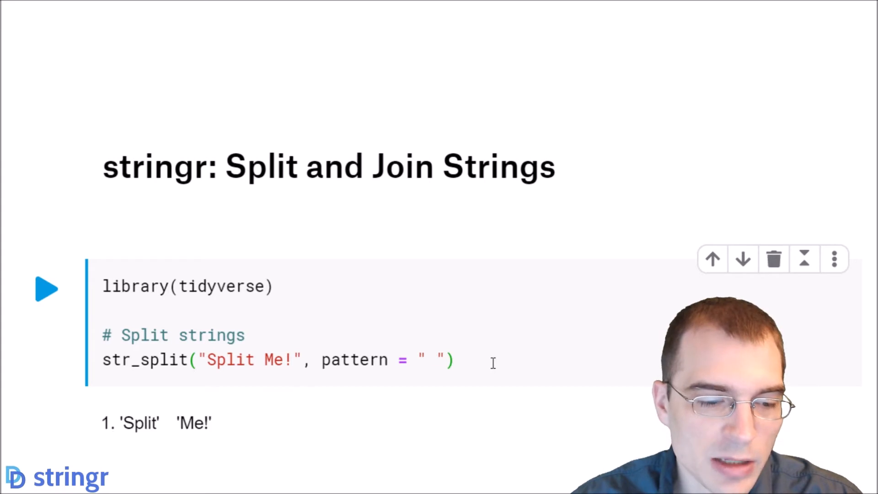
Step: Scroll past the split output ('Split' 'Me!', 'awef' 'afwe') to the str_c join cell
scroll(down, 3)
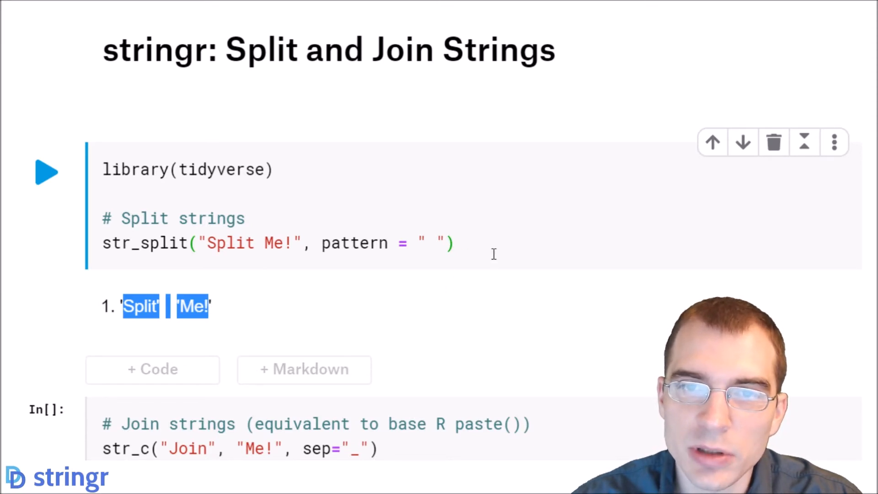
mouse_move(476, 280)
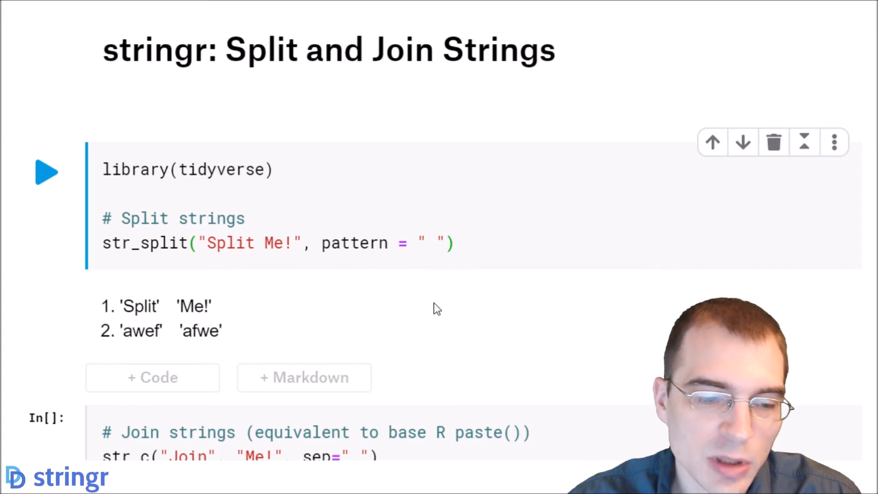
scroll(down, 3)
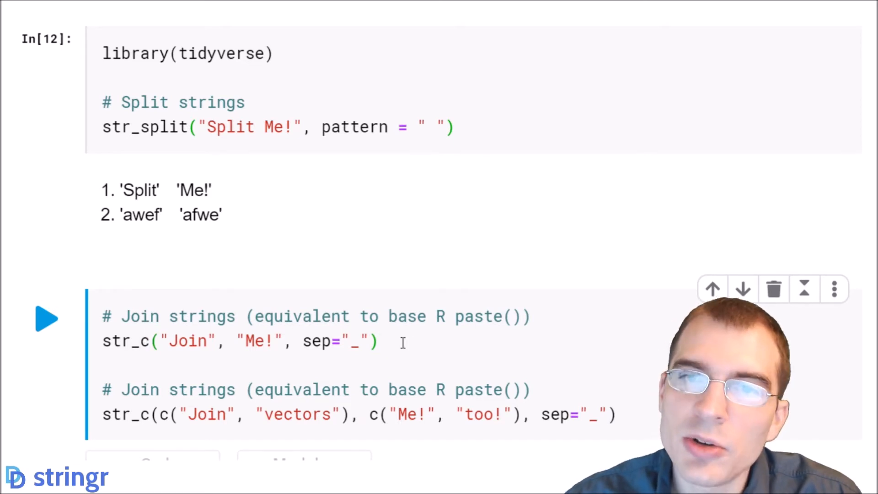
Step: Inspect the str_c join cell, highlighting the underscore separator and the string vectors
click(162, 341)
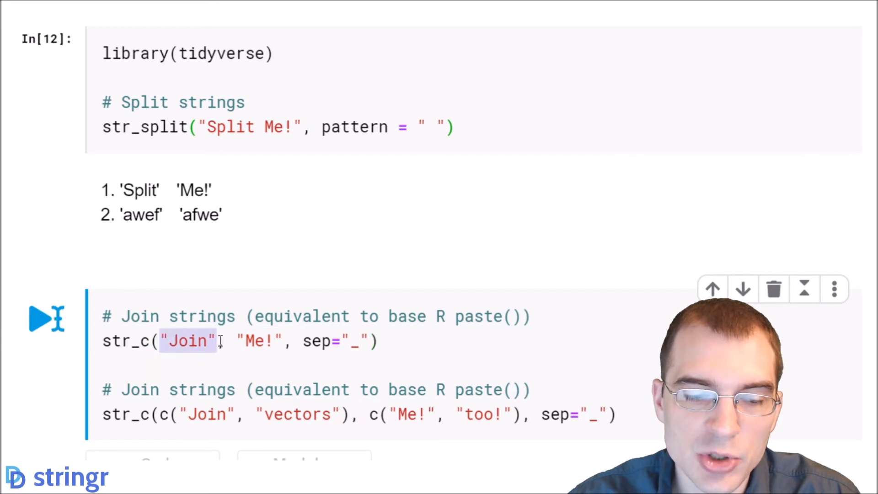
double_click(256, 342)
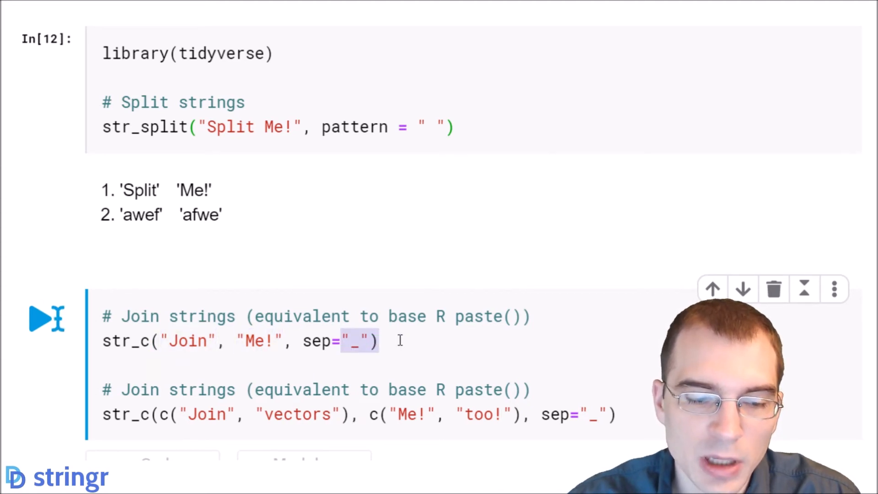
scroll(down, 3)
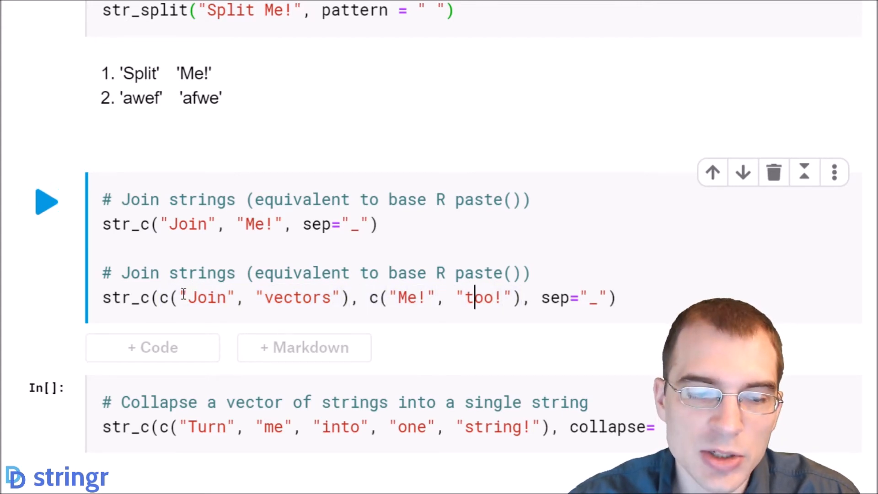
double_click(407, 298)
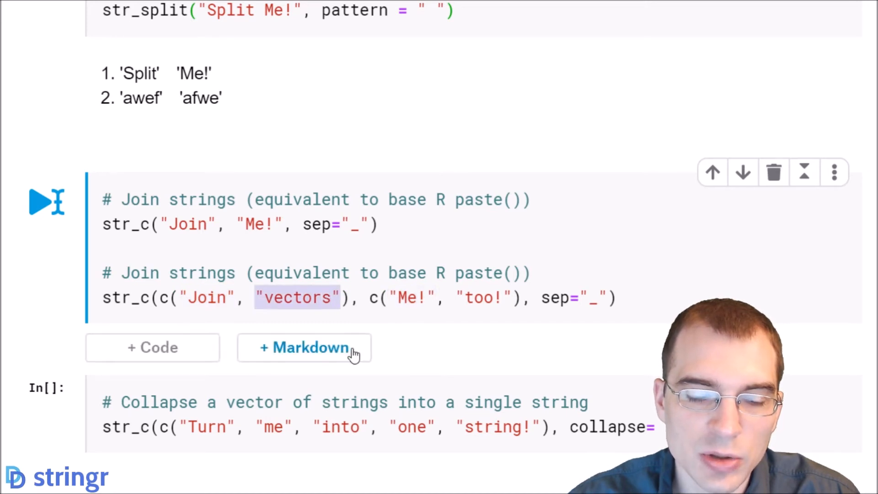
Step: Run the join cell, producing 'Join_Me!' and 'Join_Me!' 'vectors_too!'
click(619, 297)
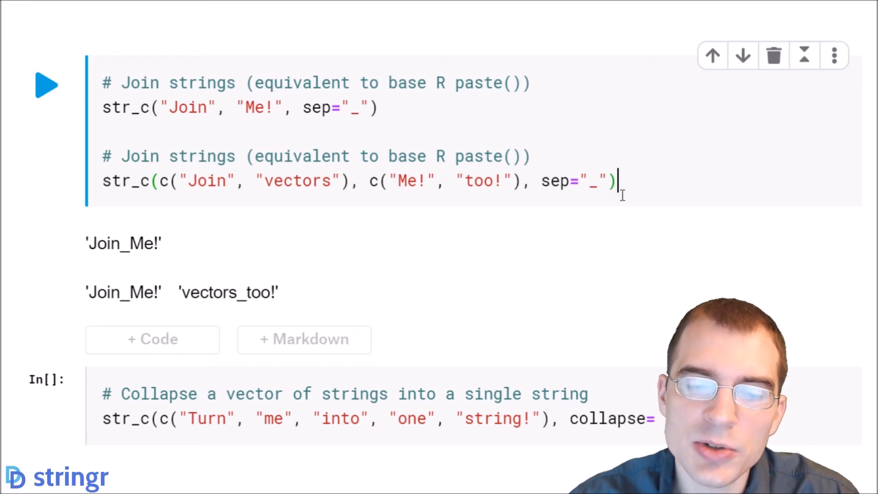
mouse_move(624, 217)
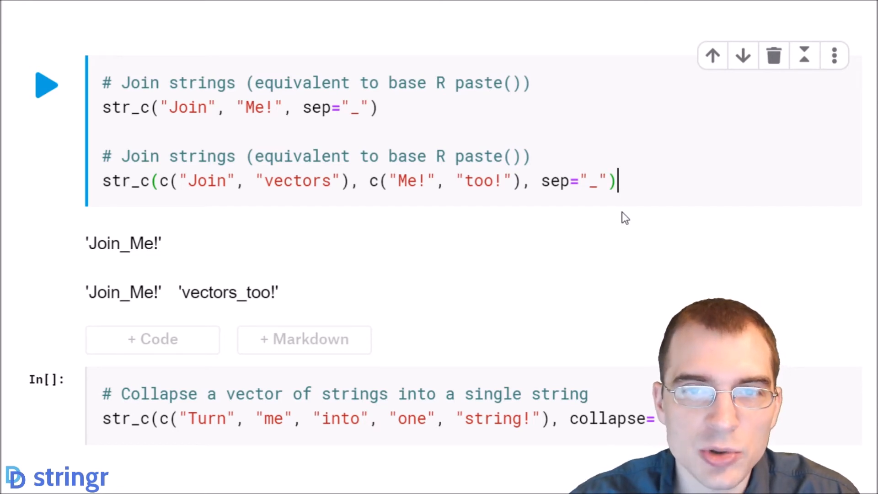
scroll(down, 3)
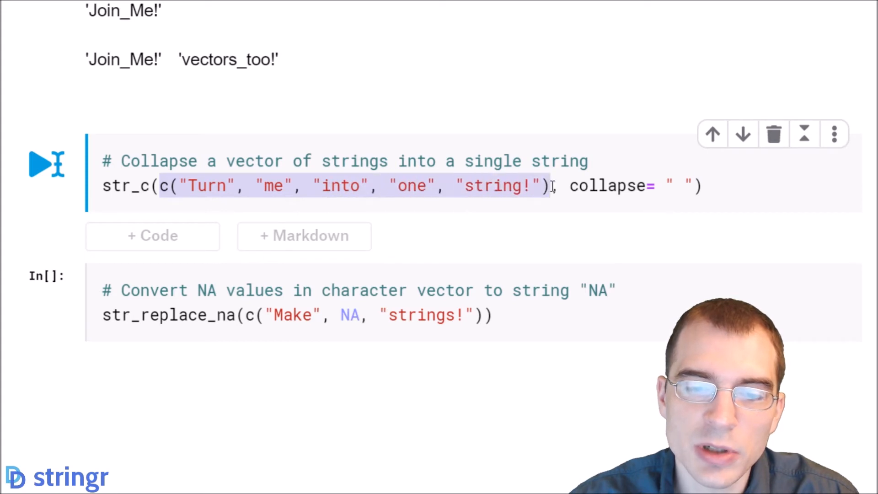
Step: Run the collapse cell to produce 'Turn me into one string!'
double_click(608, 186)
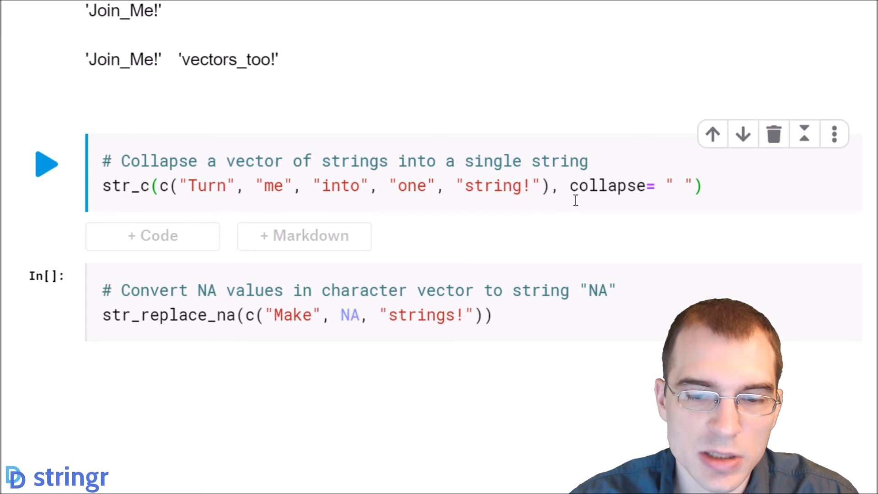
mouse_move(710, 202)
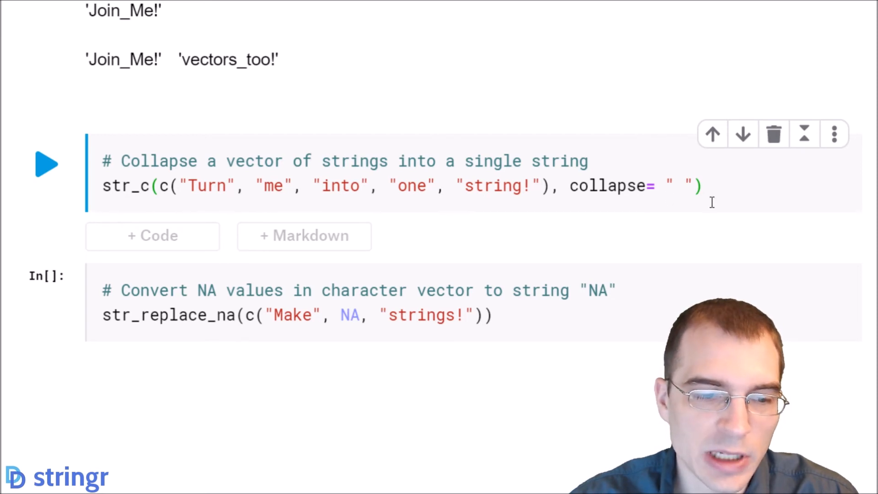
click(47, 163)
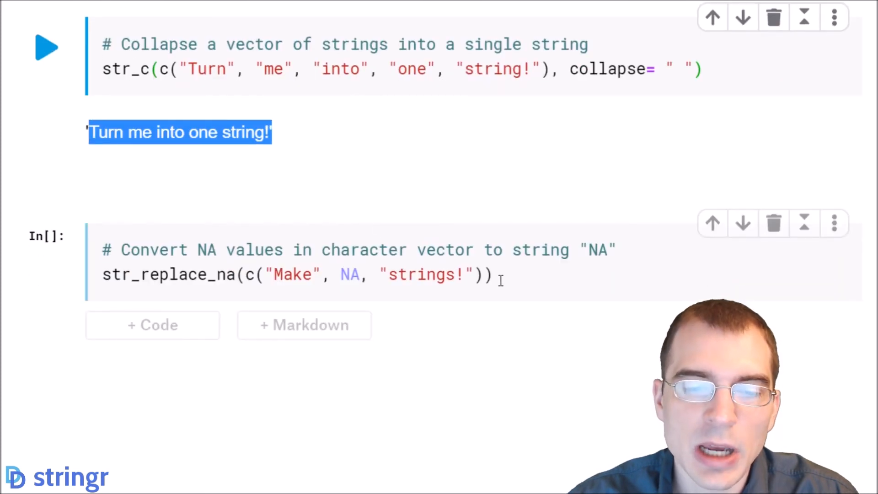
Step: Run the str_replace_na cell, converting NA to text: 'Make' 'NA' 'strings!'
click(47, 47)
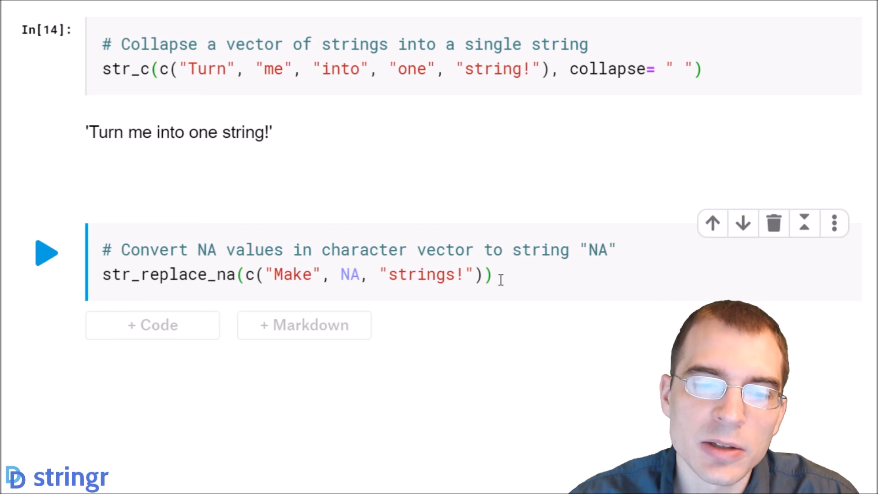
double_click(350, 275)
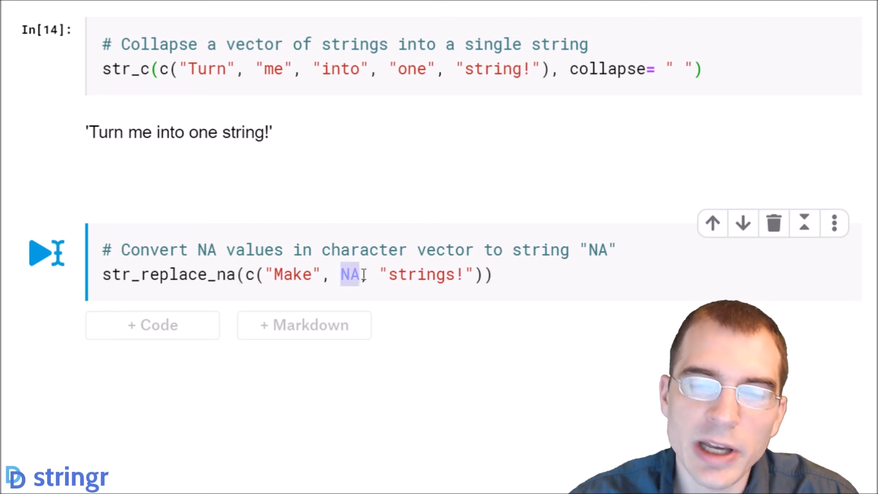
text(,)
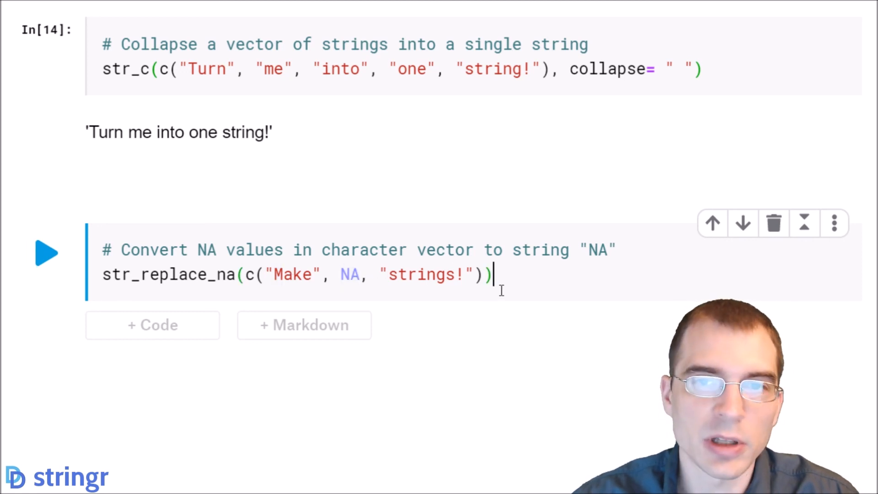
click(47, 253)
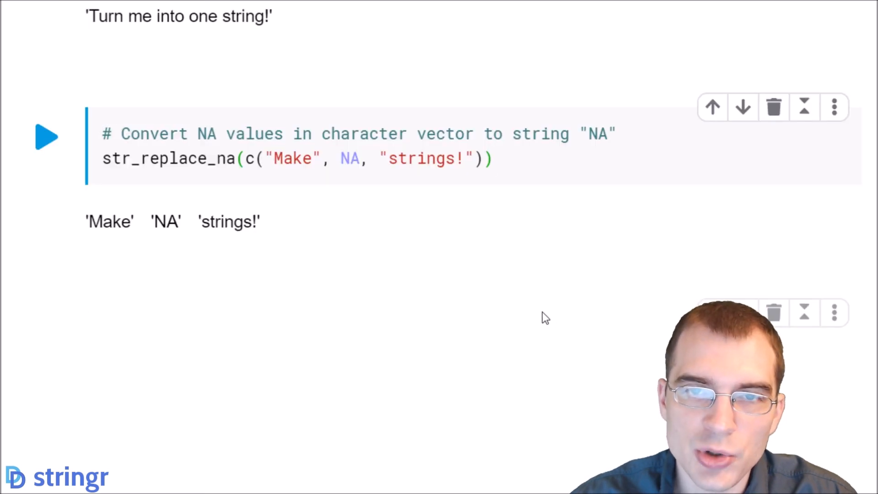
Step: Scroll down to the 'stringr: Sorting Strings' section and its sort_data cell
scroll(down, 3)
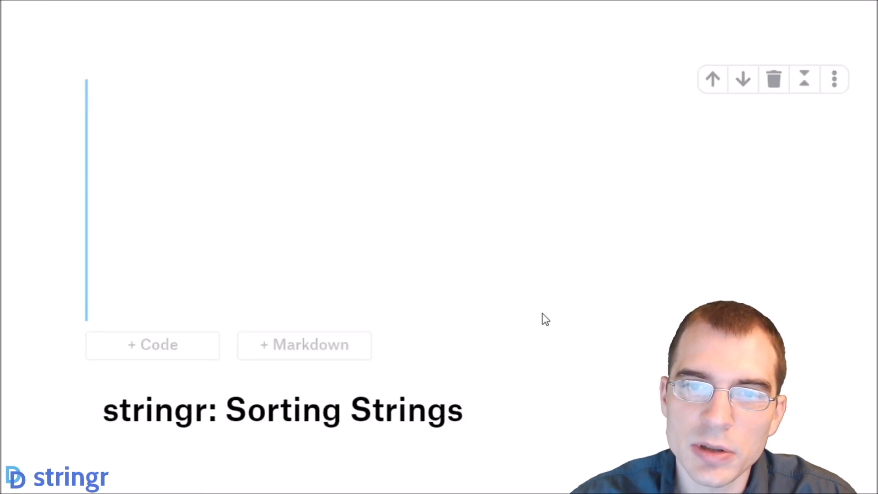
scroll(down, 3)
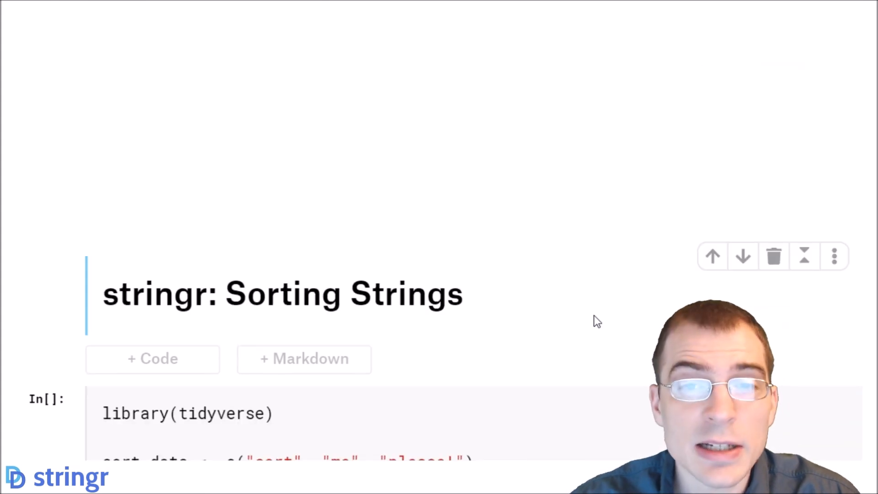
mouse_move(646, 328)
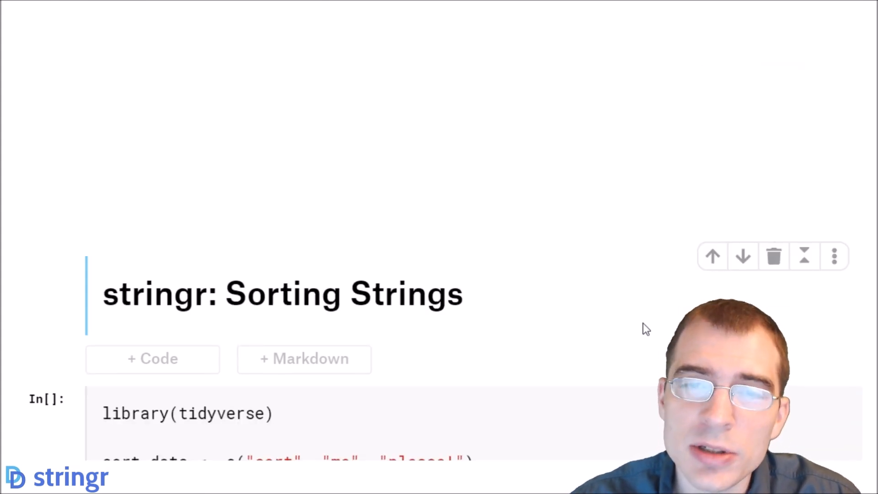